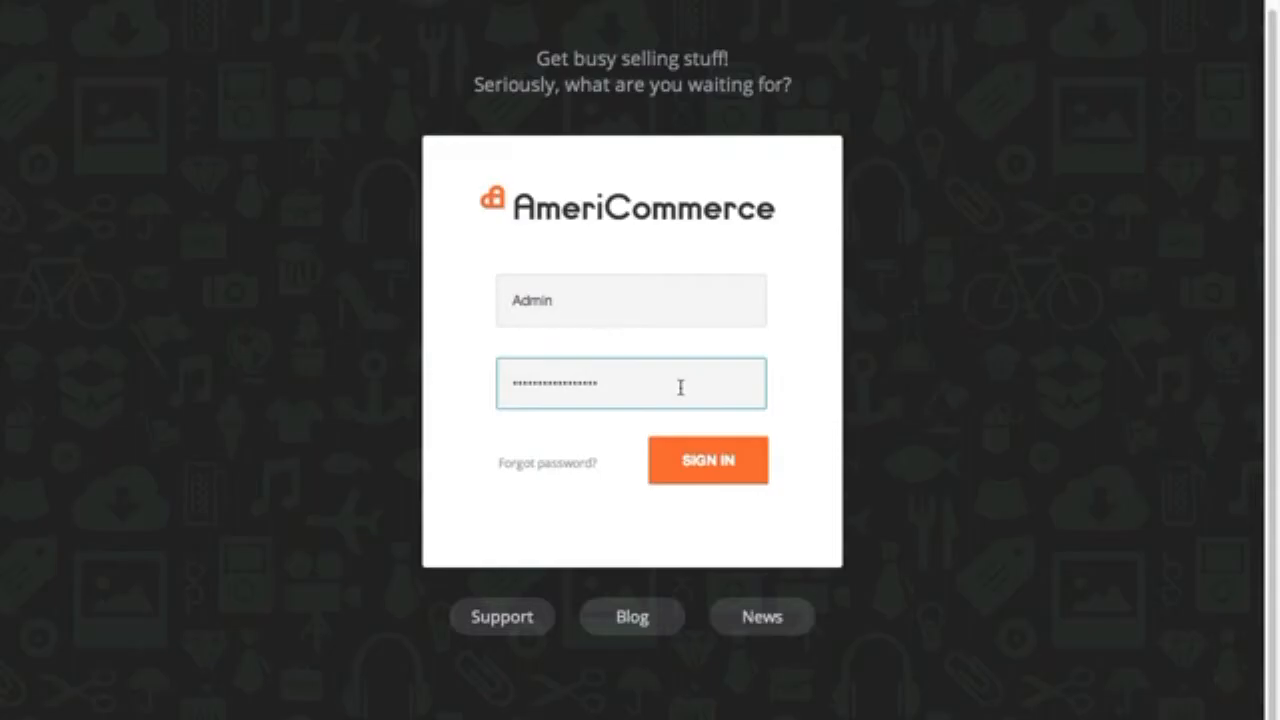
Sign in to the store admin, review the dashboard, and go to Themes
left_click(708, 460)
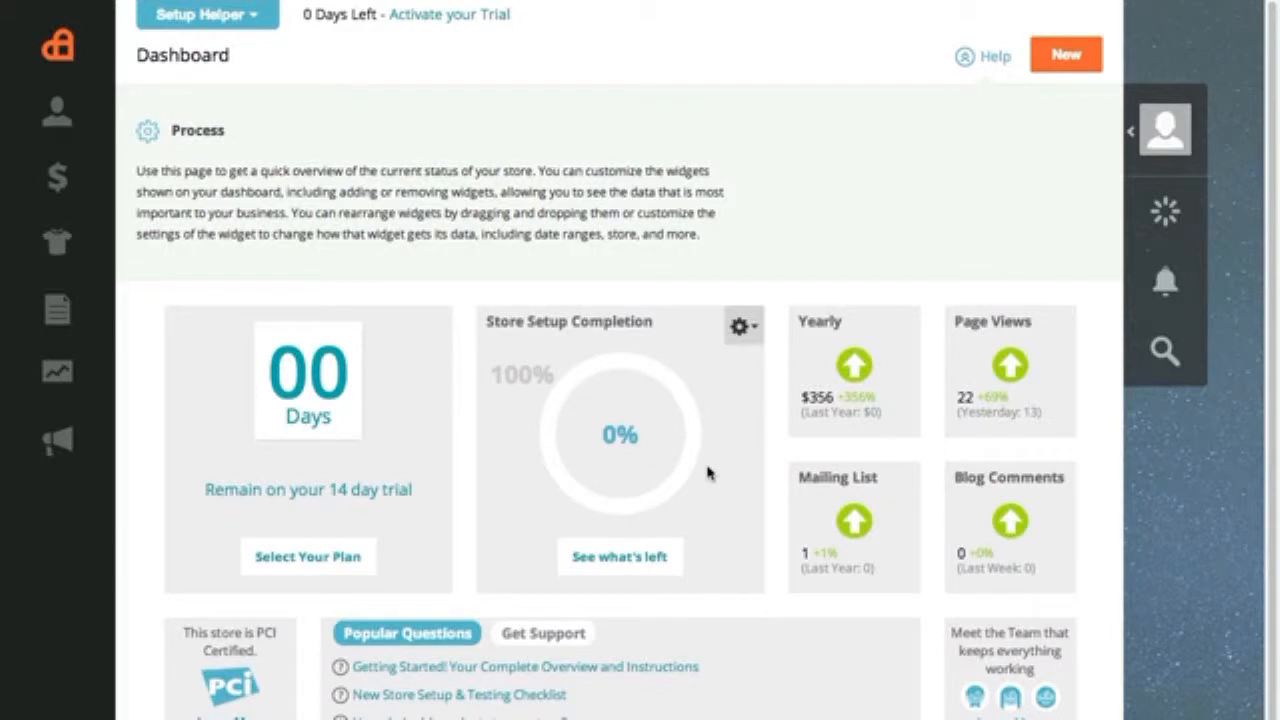
scroll("down", 3)
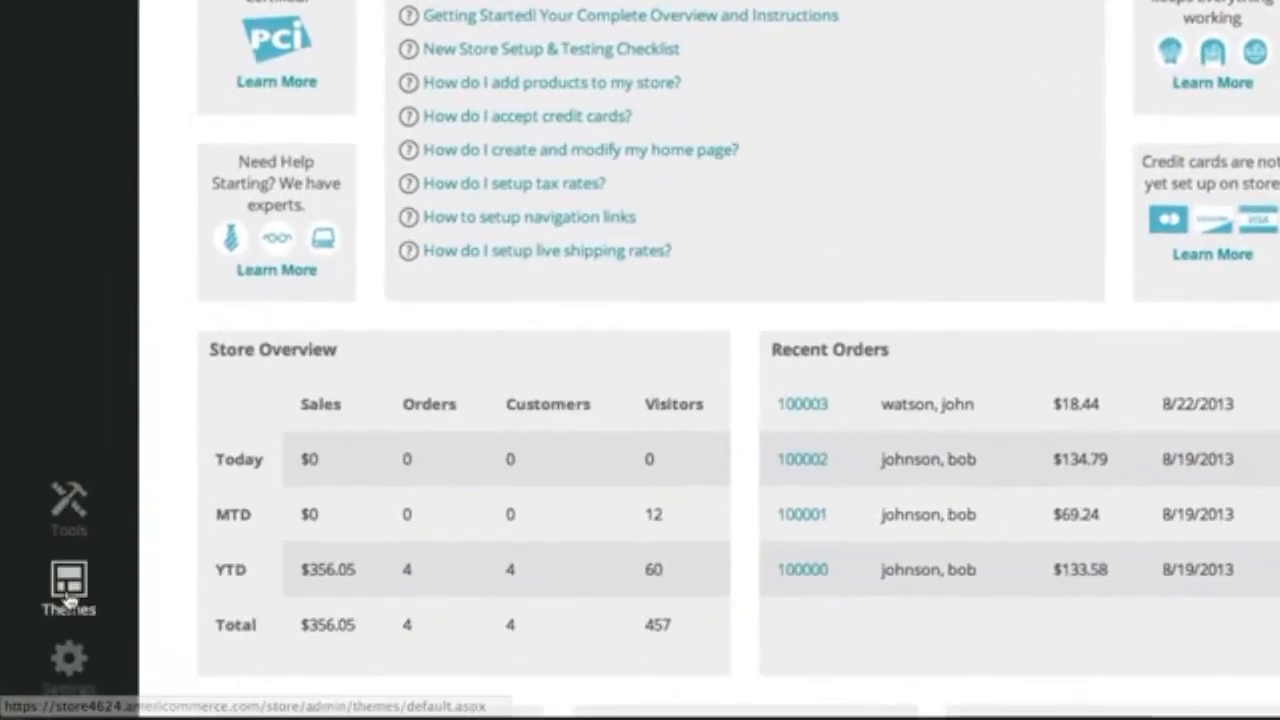
left_click(68, 588)
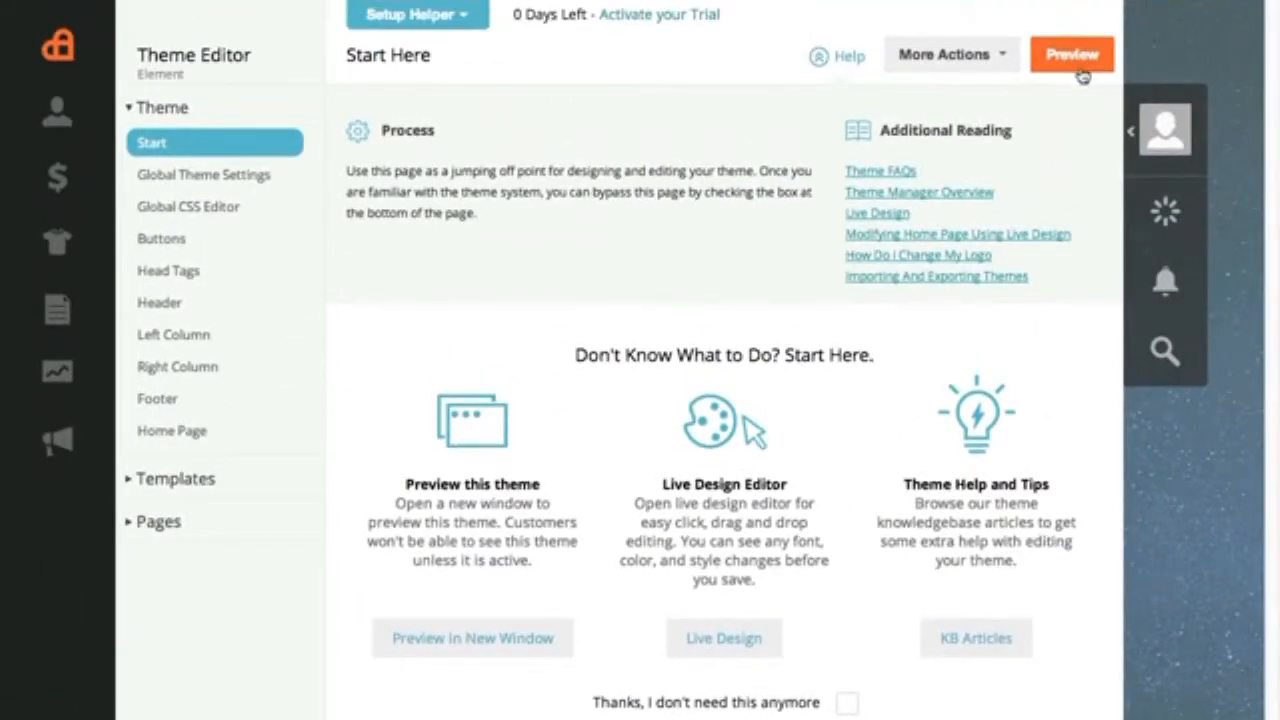
Preview the store's current theme from the Theme Editor
left_click(1072, 54)
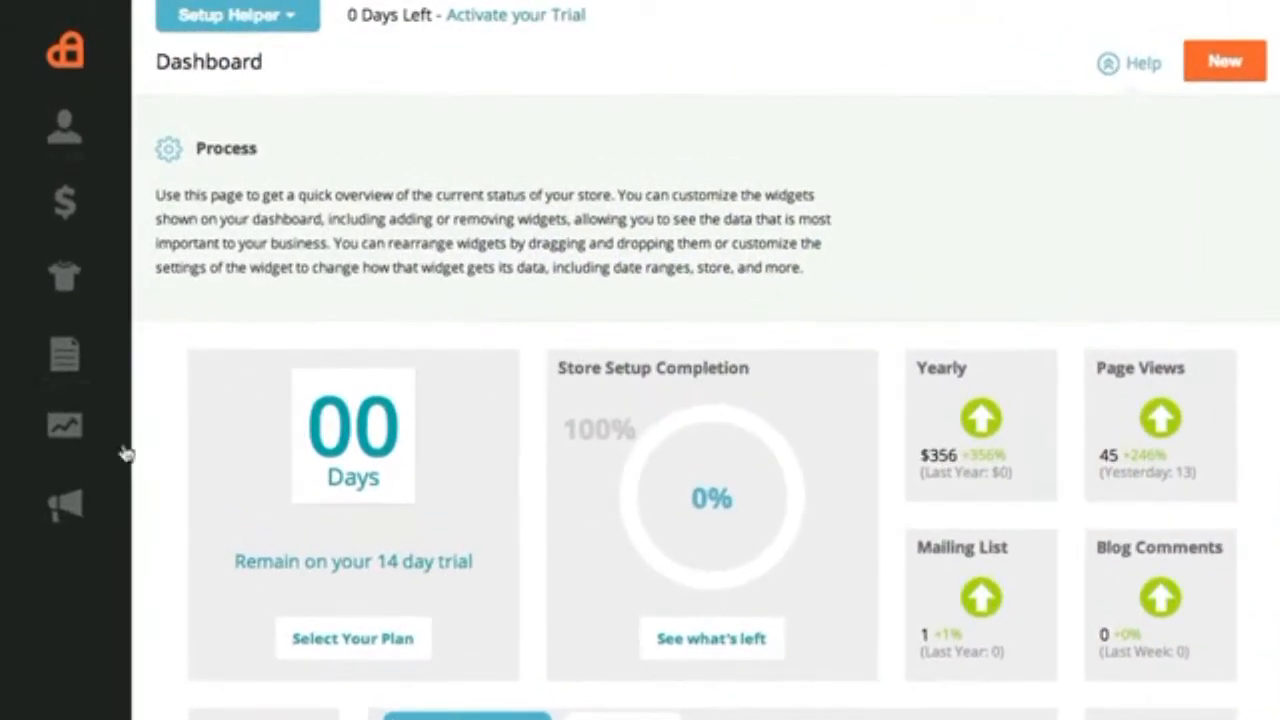
mouse_move(176, 320)
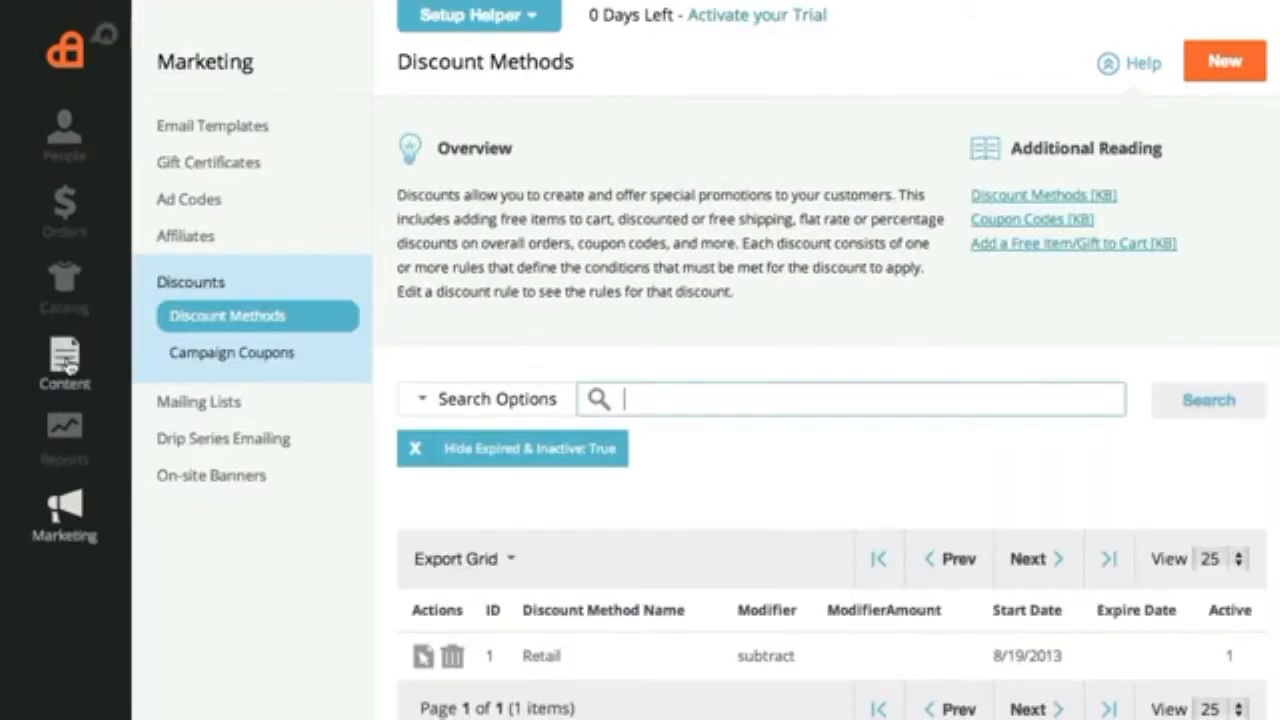
Show the Blog List under the store's Content section
left_click(64, 364)
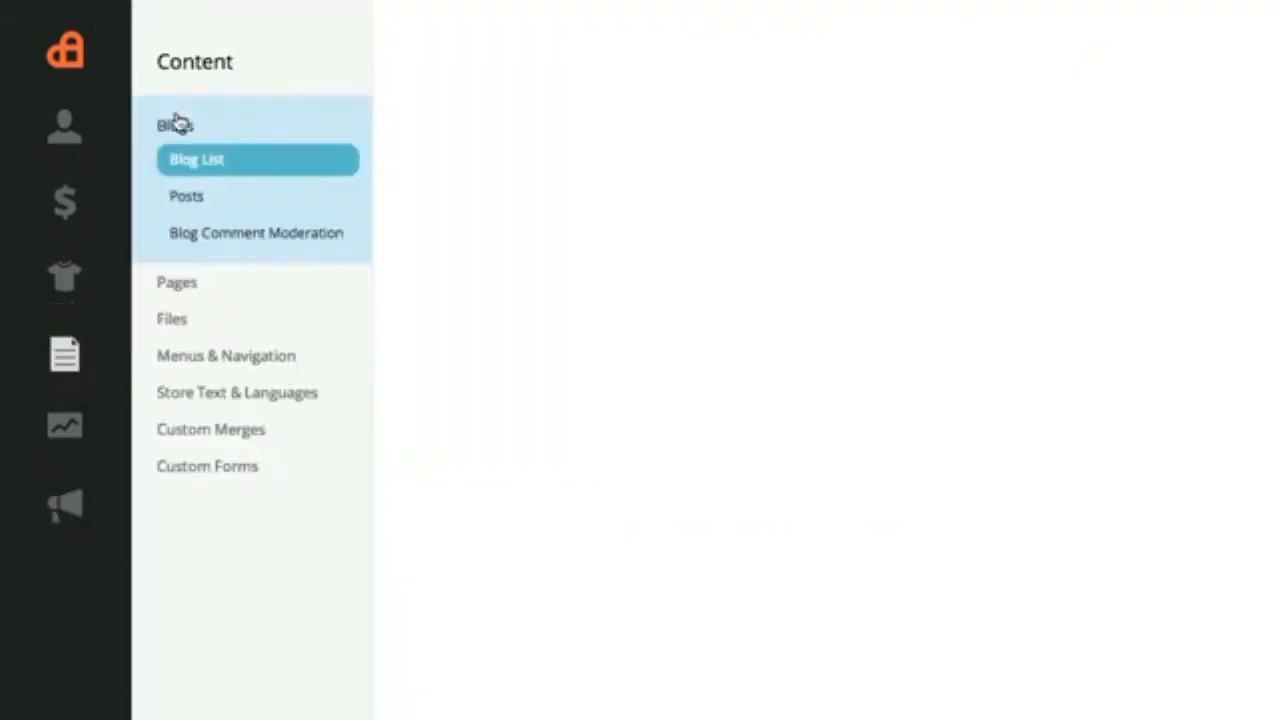
left_click(196, 160)
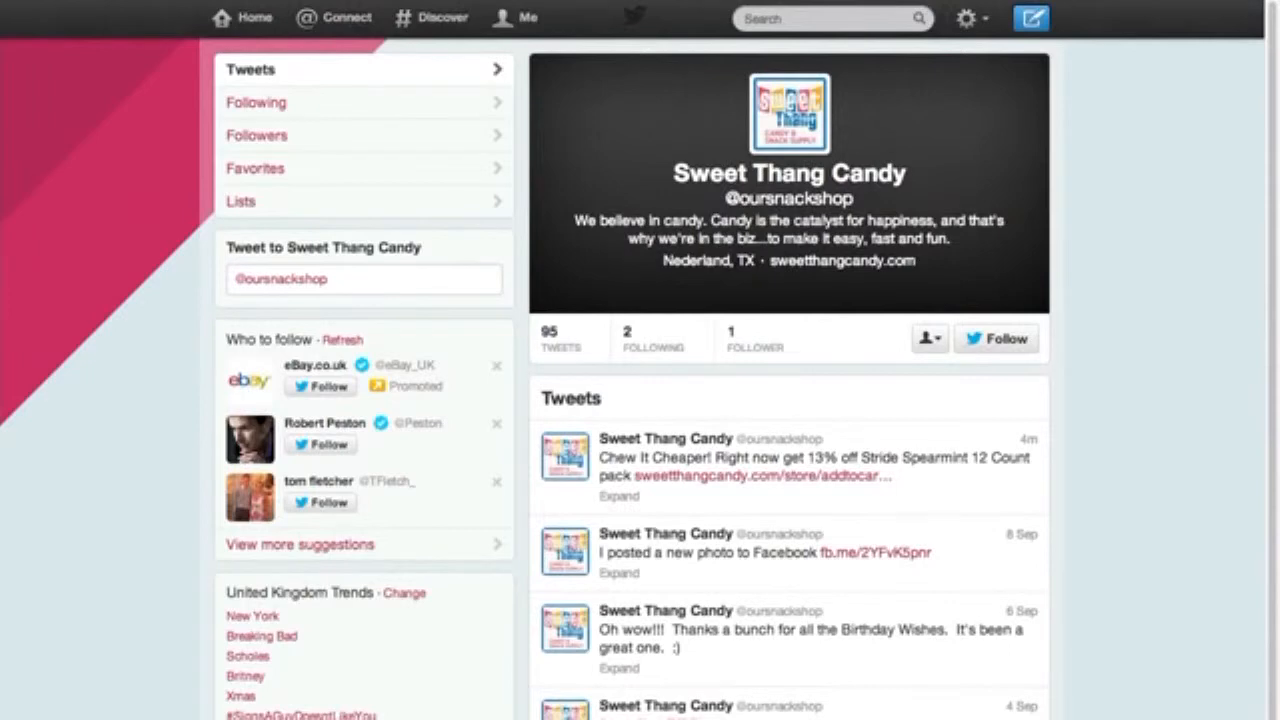
scroll("down", 3)
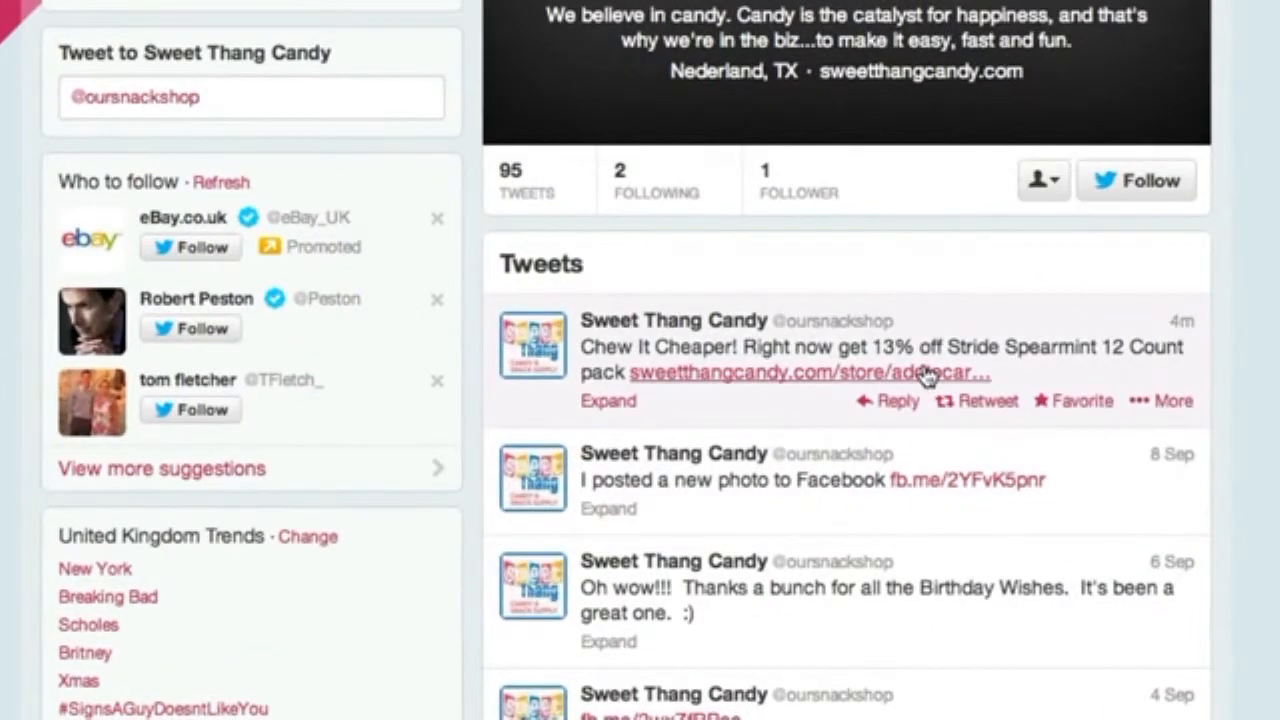